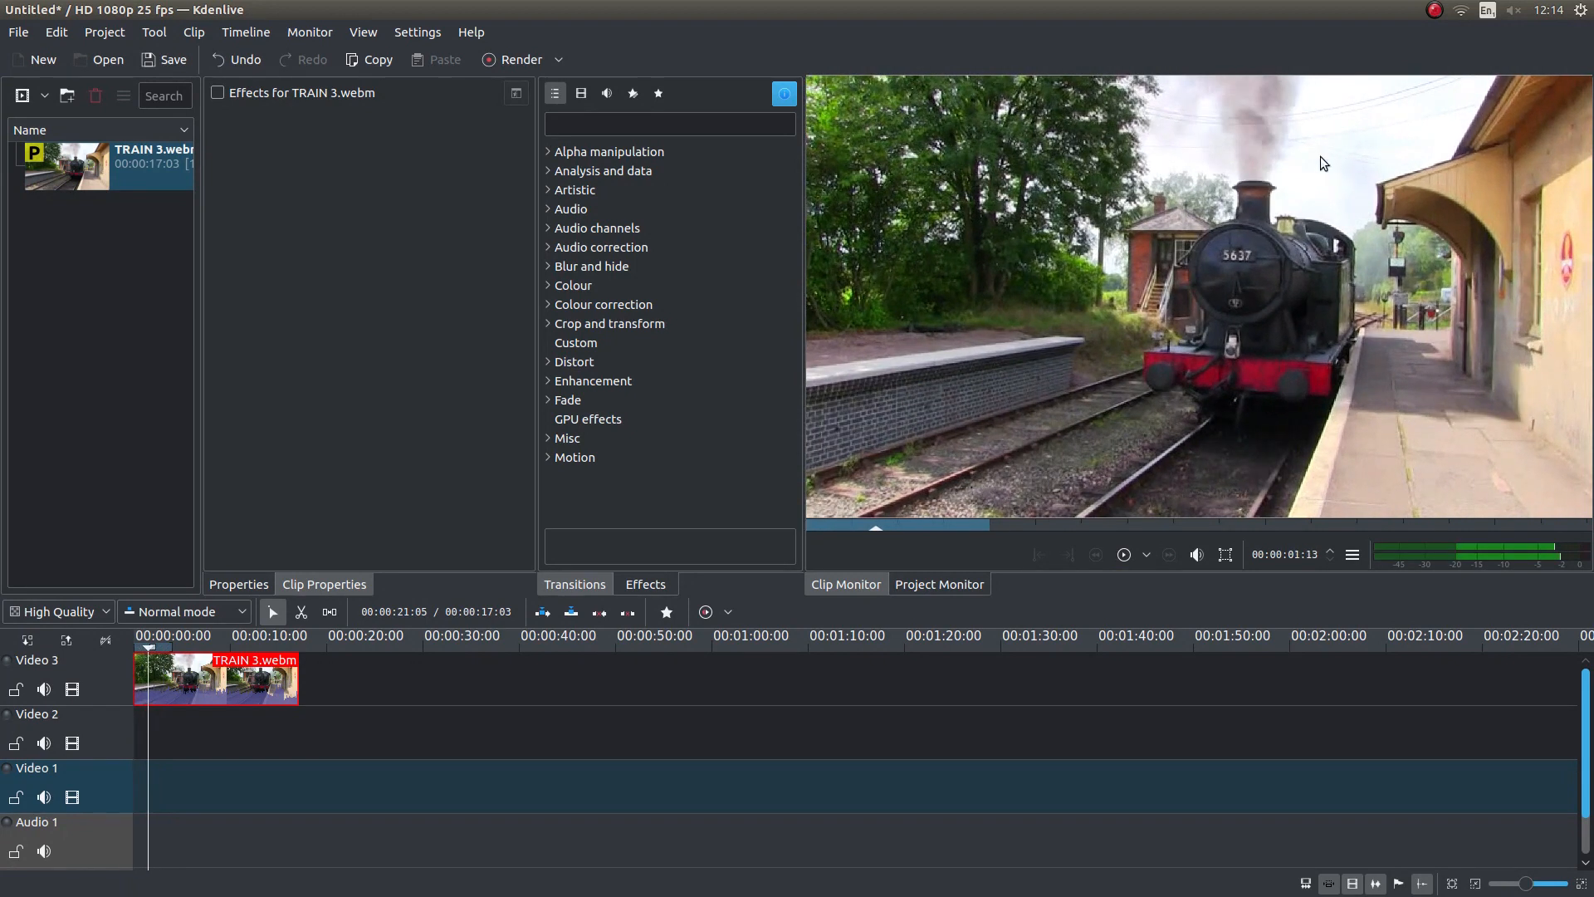
{"action": "mouse_move", "coordinate": [1221, 255]}
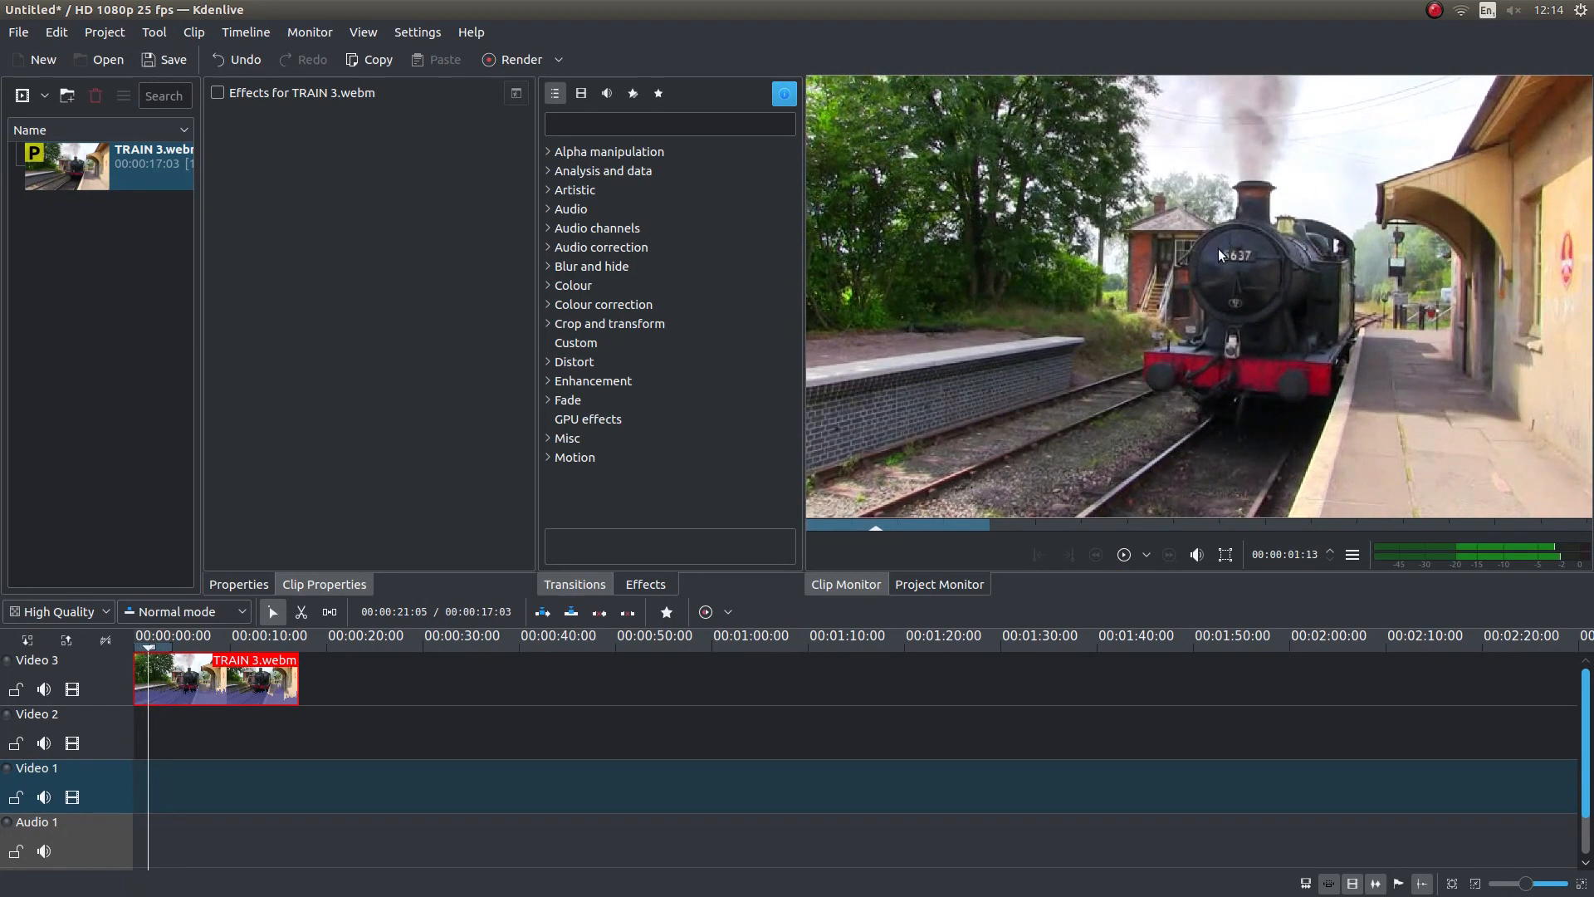
{"action": "mouse_move", "coordinate": [1252, 279]}
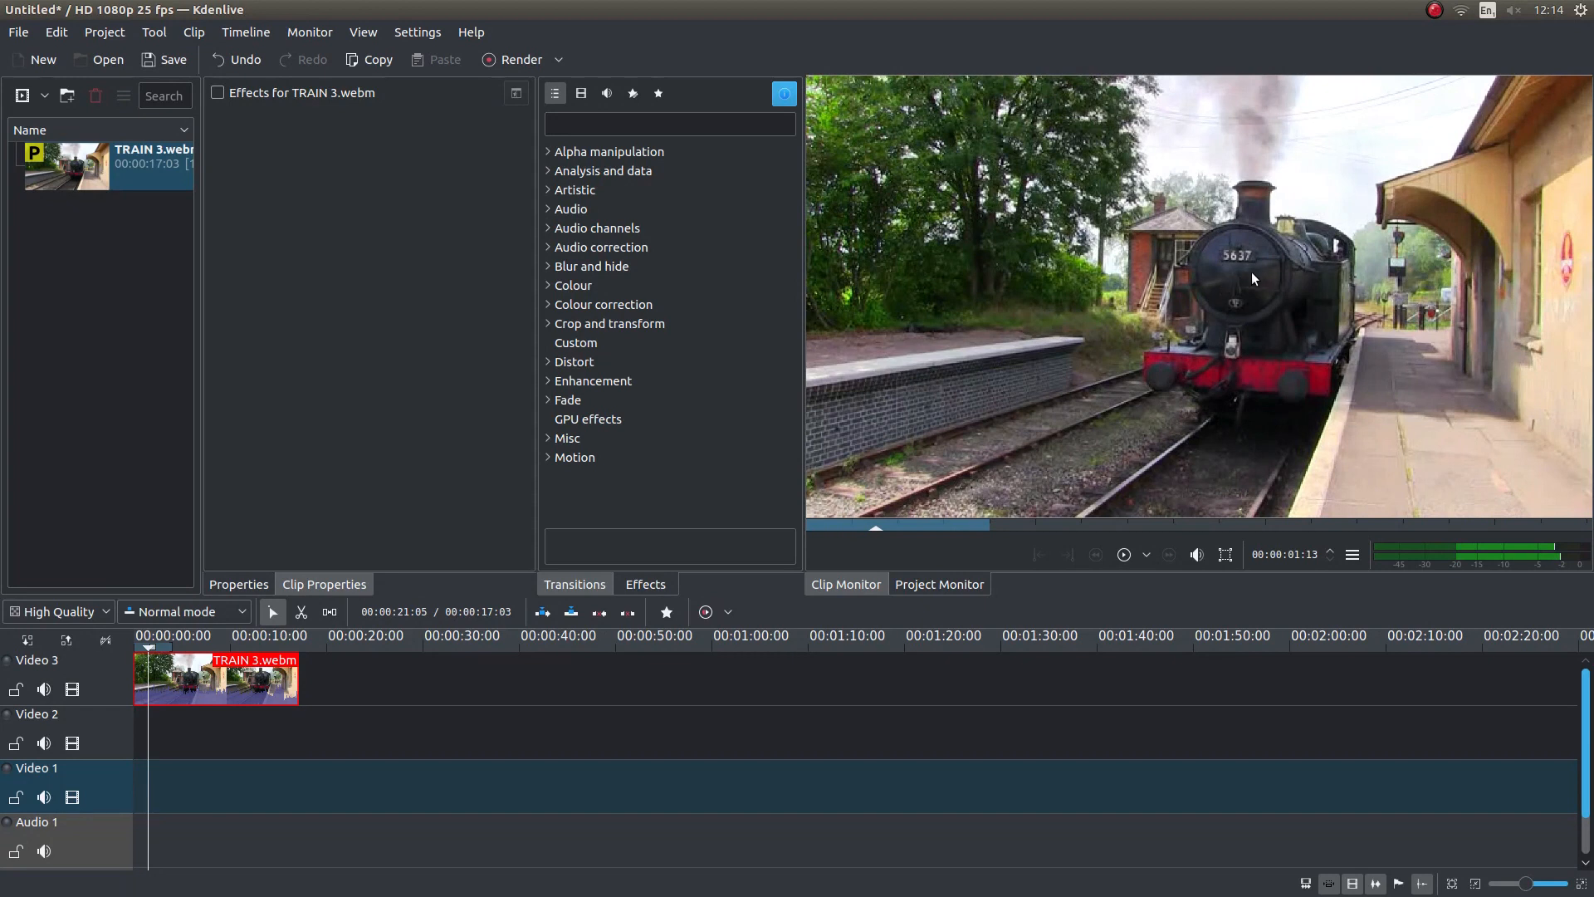
{"action": "mouse_move", "coordinate": [1239, 251]}
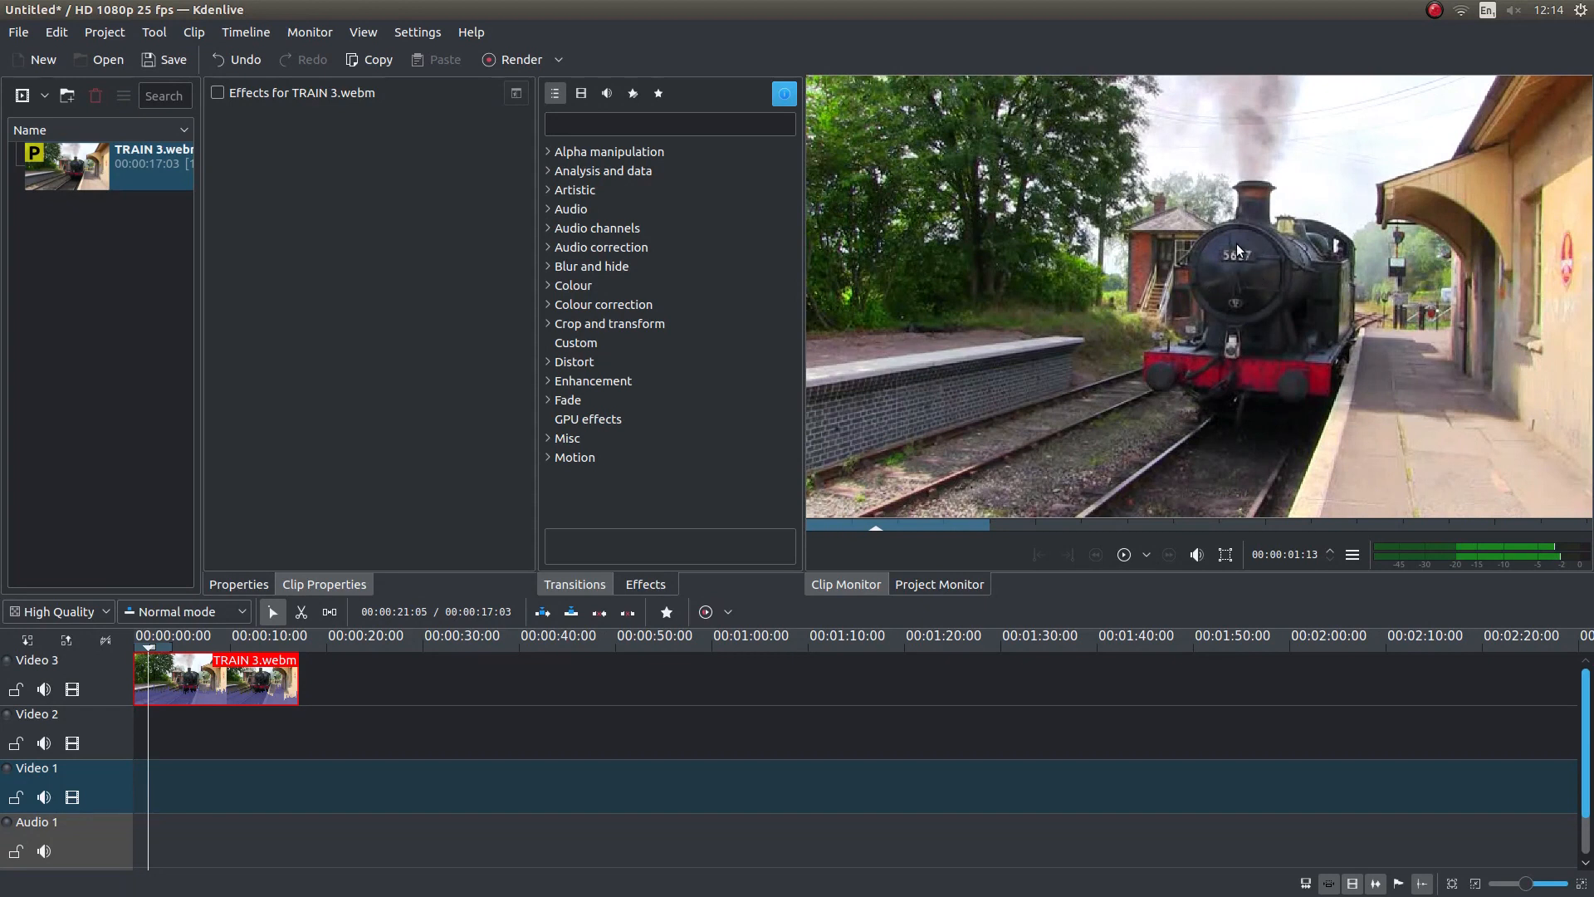
{"action": "mouse_move", "coordinate": [1287, 253]}
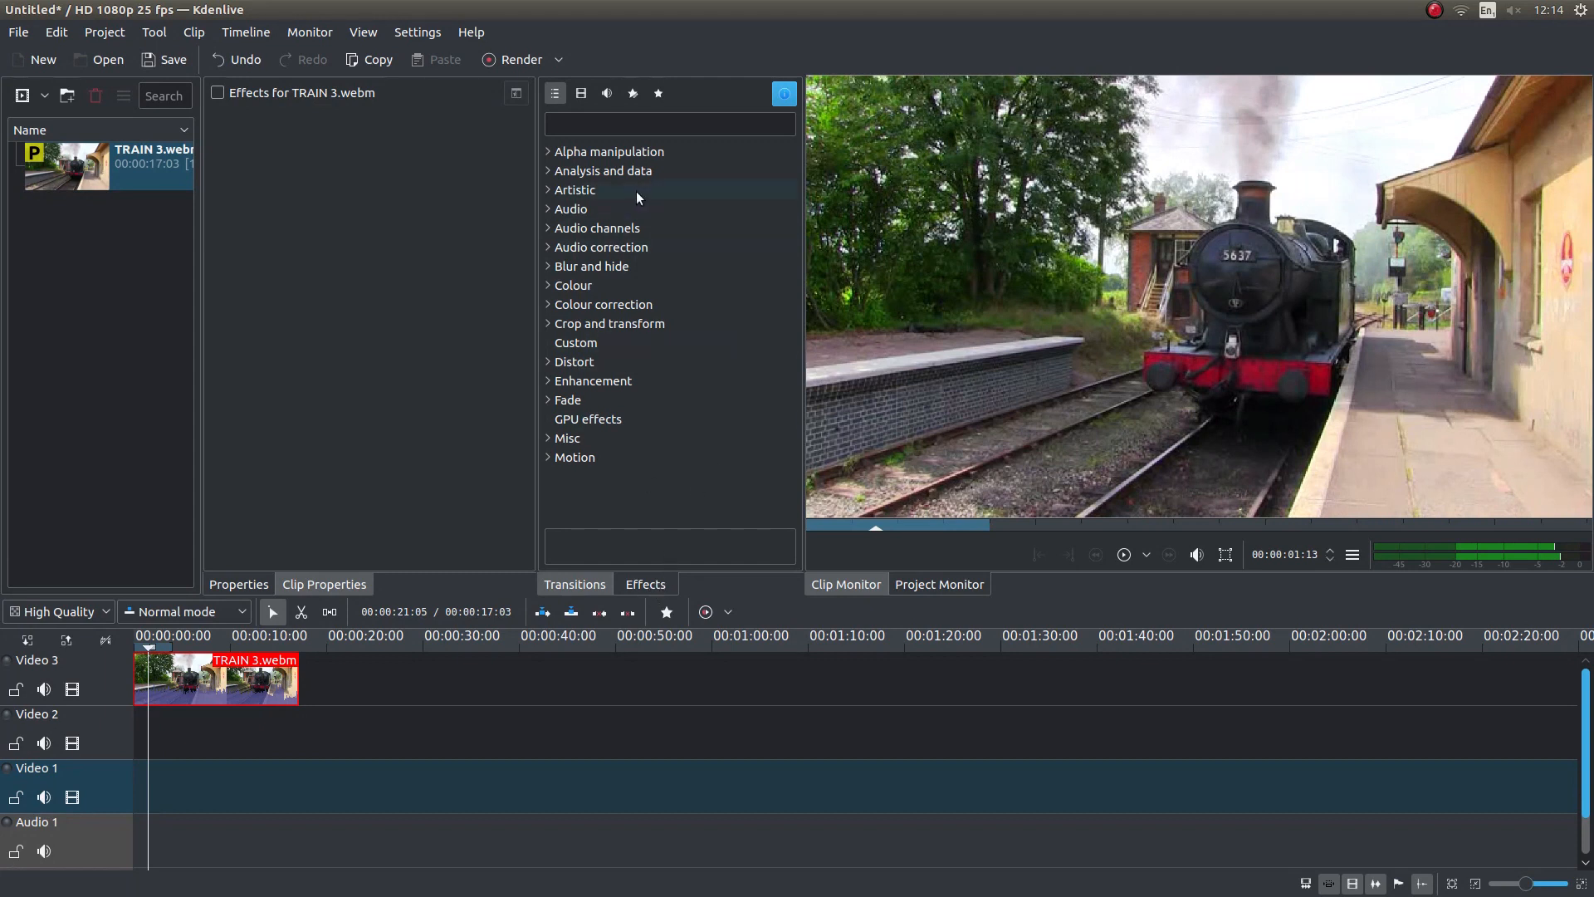
{"action": "mouse_move", "coordinate": [542, 292]}
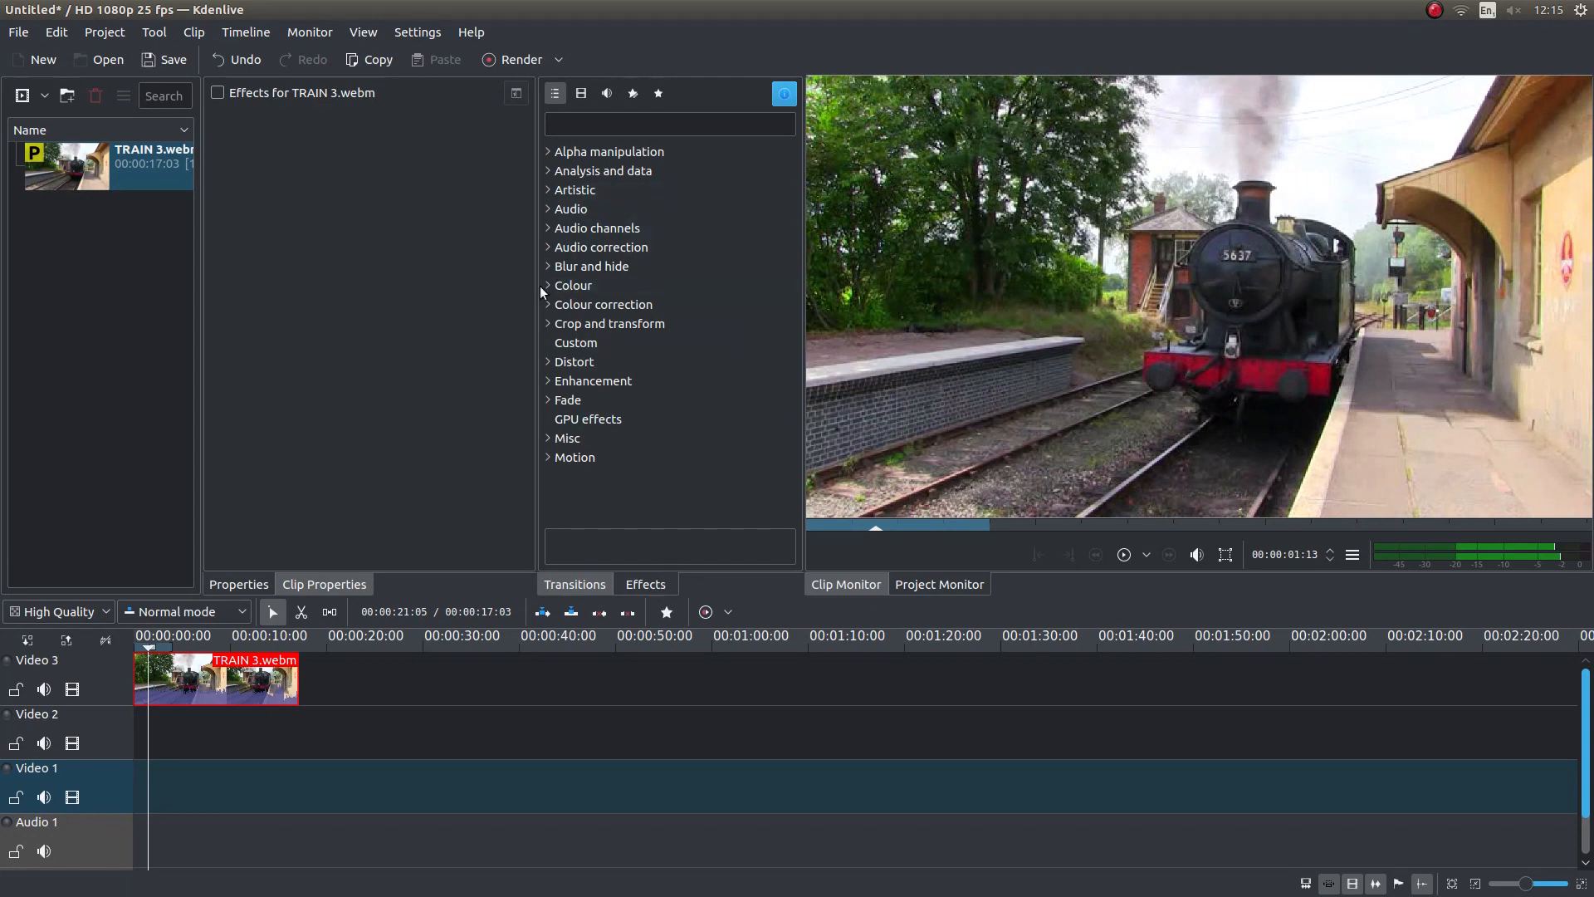
- Expand the Colour category in the Effects list
{"action": "left_click", "coordinate": [573, 284]}
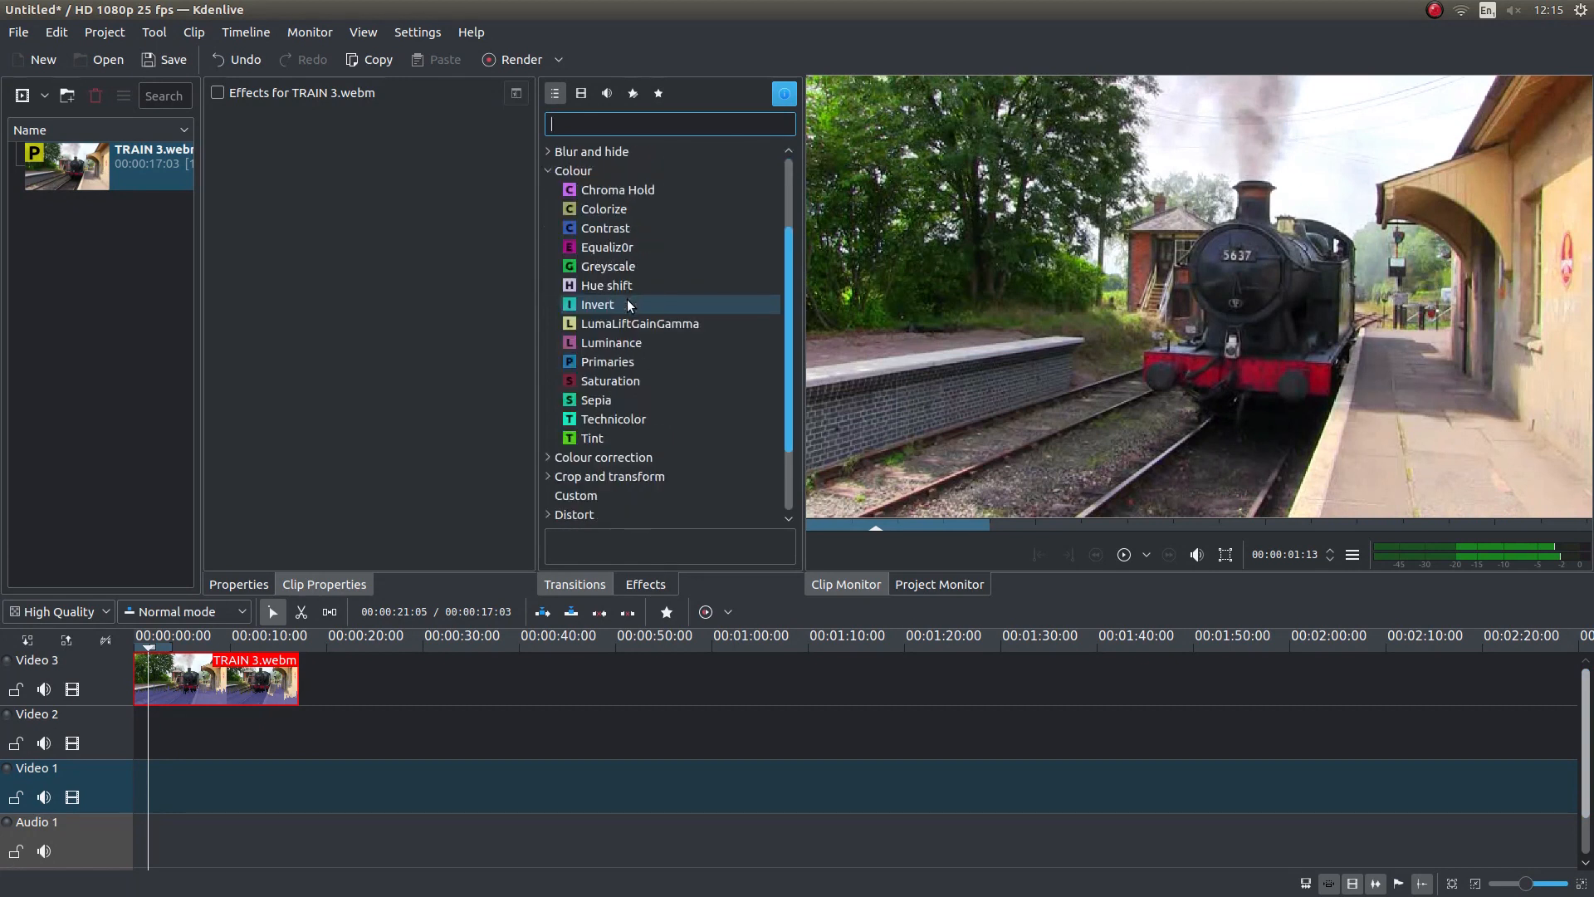
{"action": "mouse_move", "coordinate": [609, 380]}
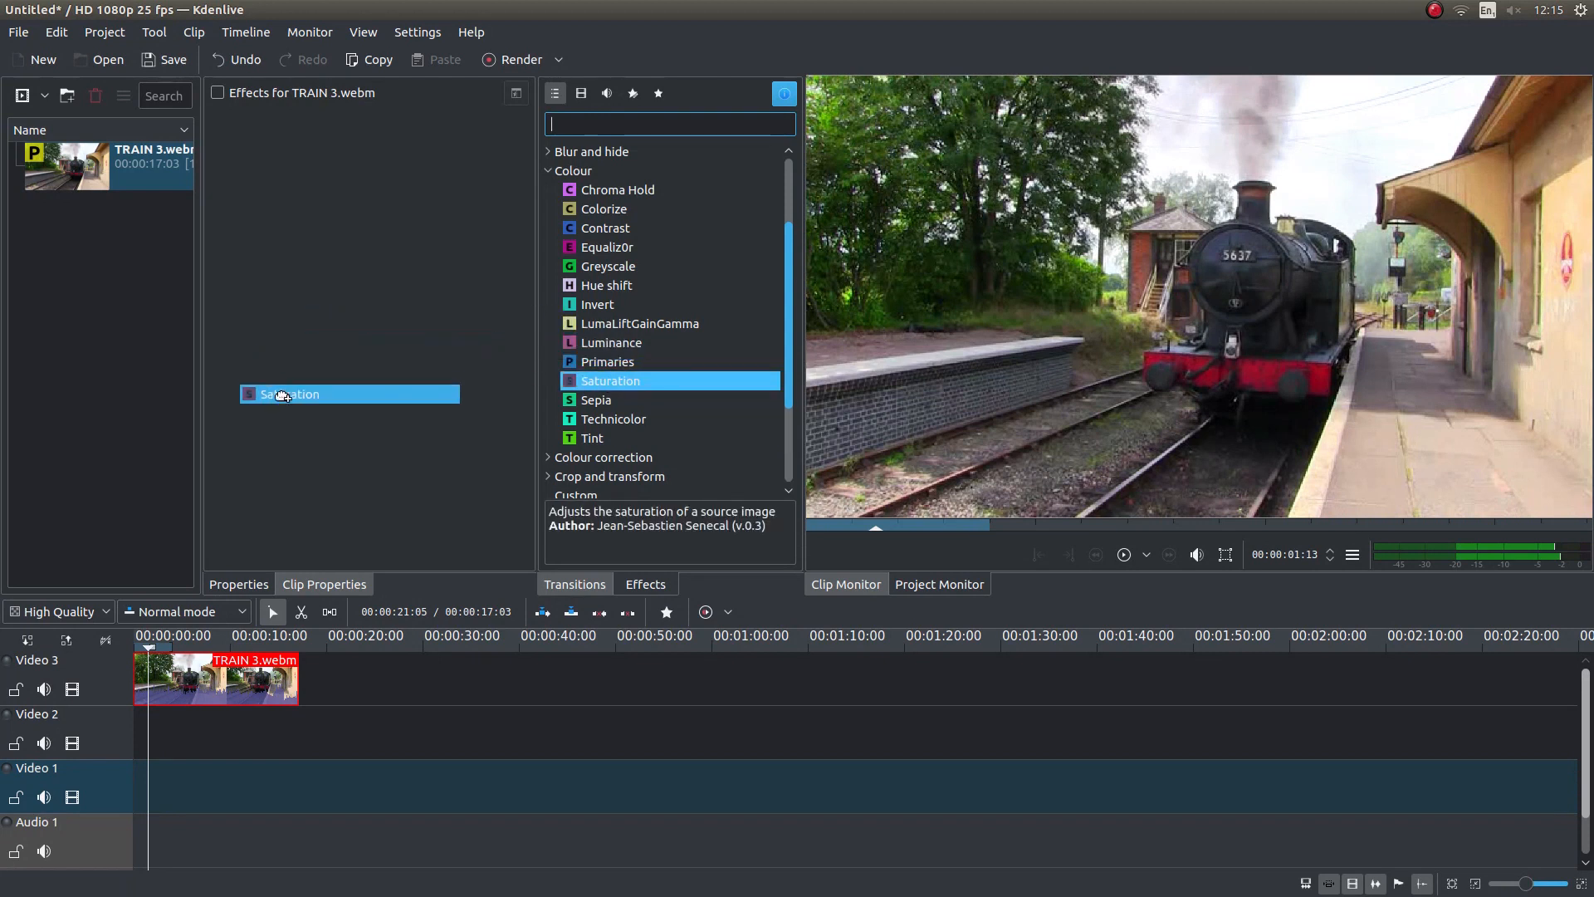
- Drag the Saturation effect onto TRAIN 3.webm, turning the footage black and white
{"action": "left_click_drag", "start_coordinate": [349, 395], "coordinate": [219, 682]}
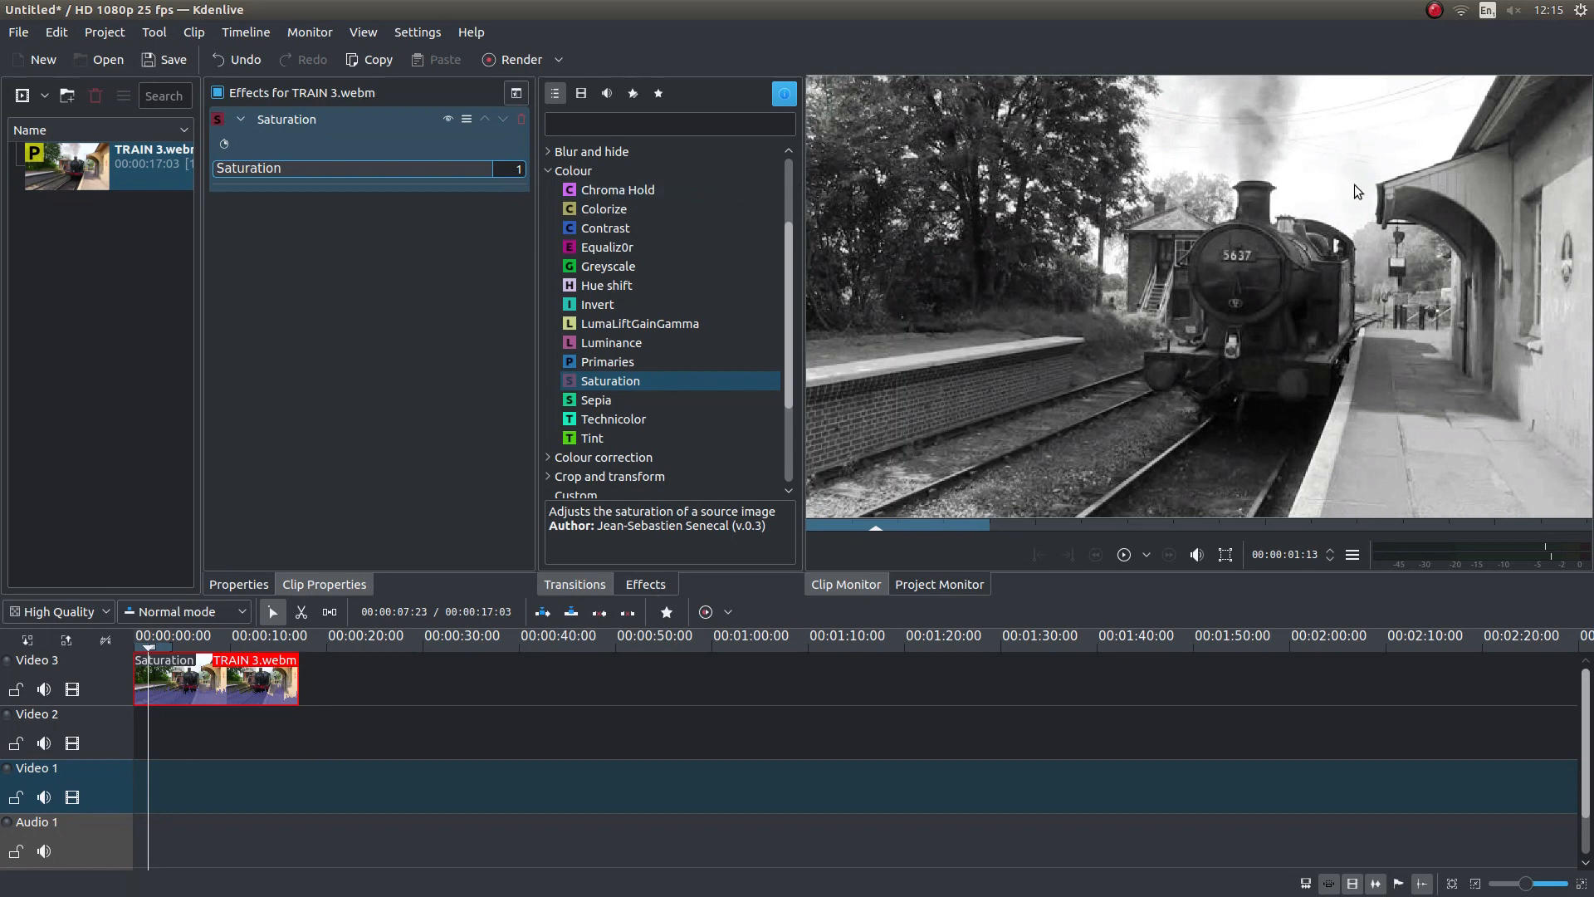
{"action": "mouse_move", "coordinate": [1285, 296]}
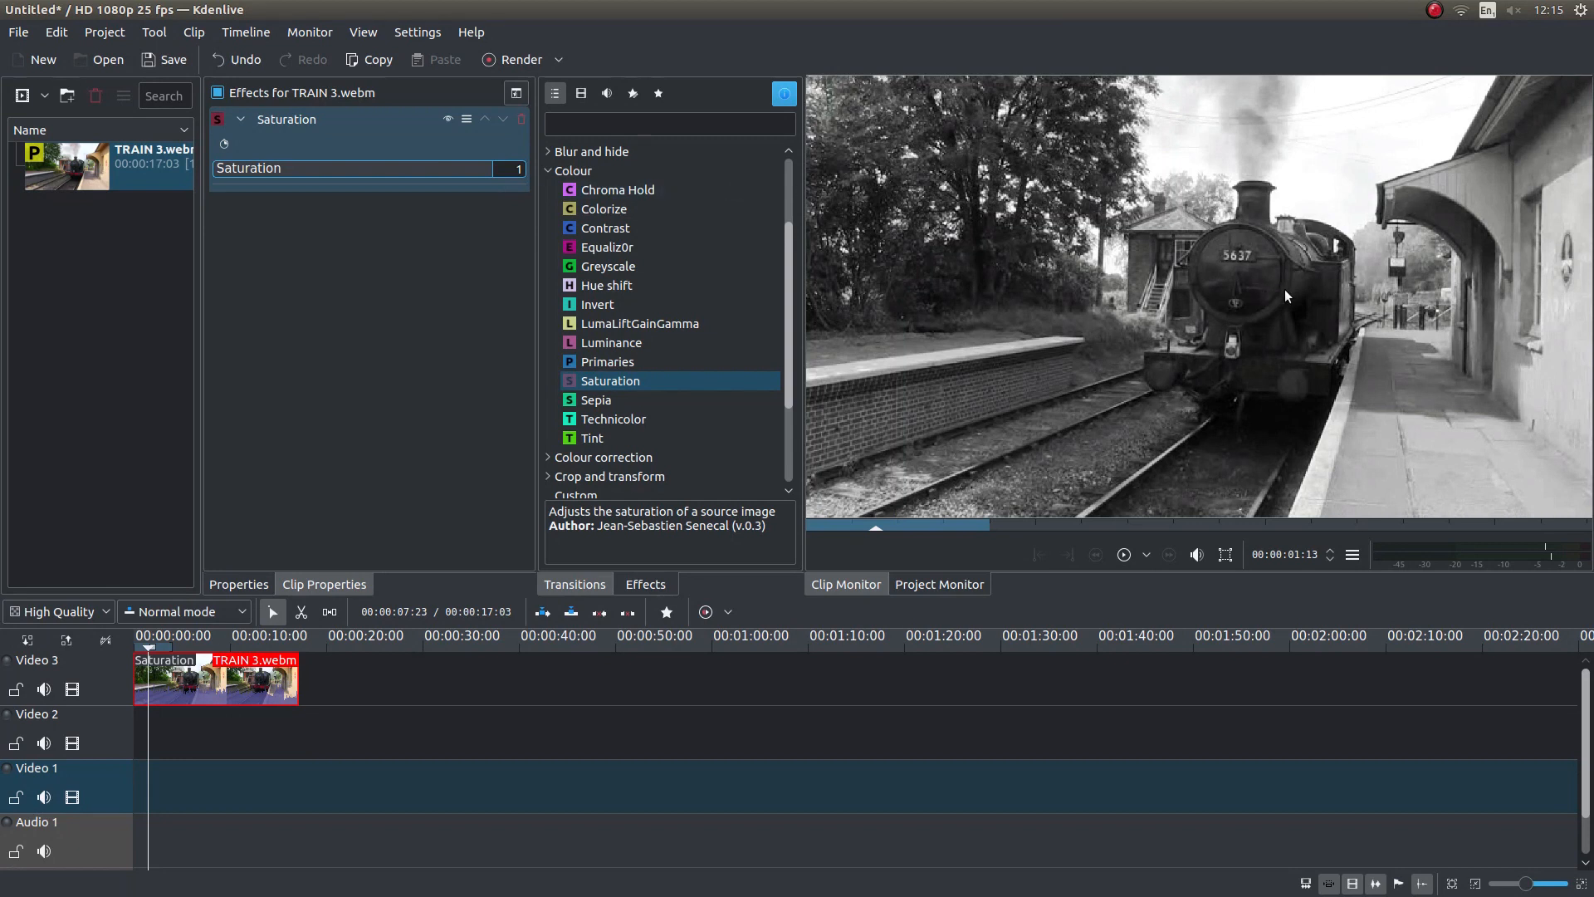
{"action": "mouse_move", "coordinate": [1316, 327]}
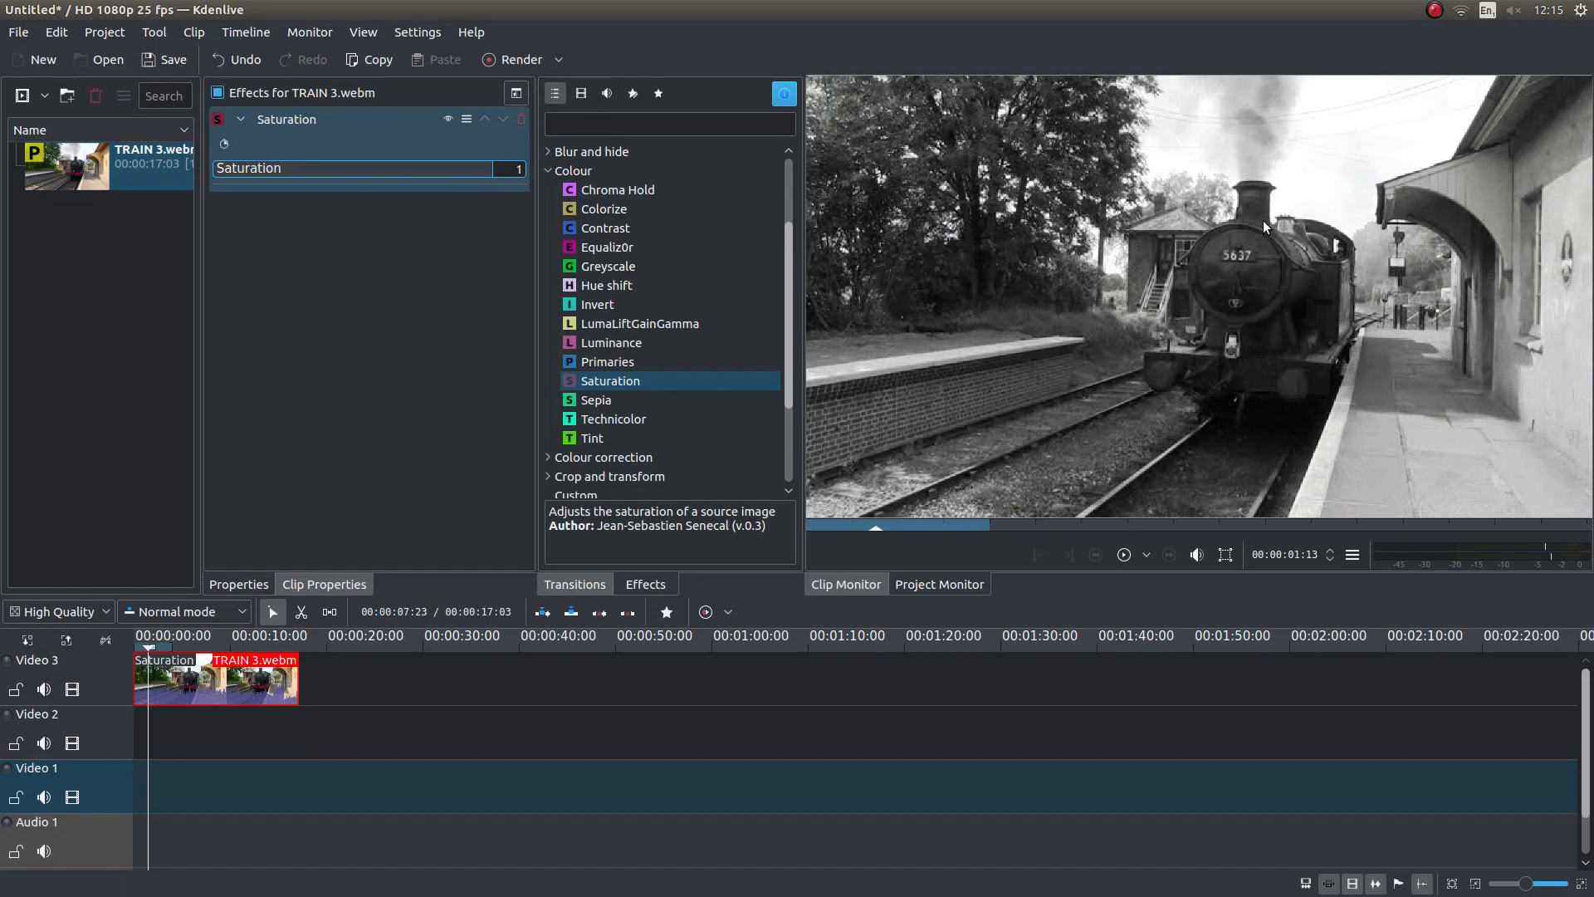
{"action": "mouse_move", "coordinate": [1267, 224]}
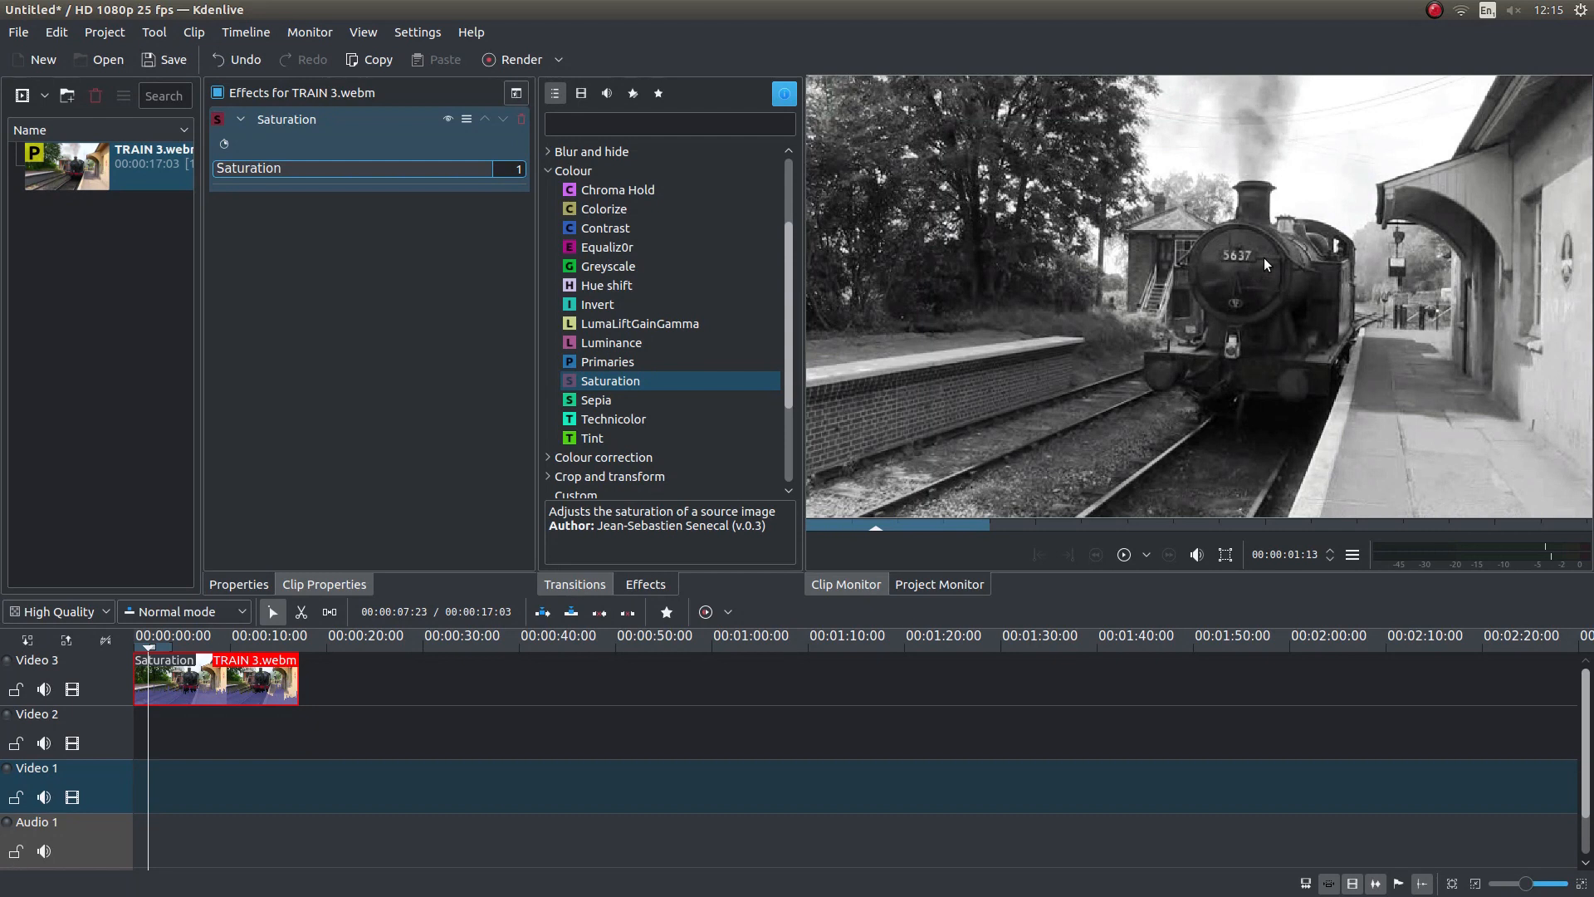
{"action": "mouse_move", "coordinate": [1239, 263]}
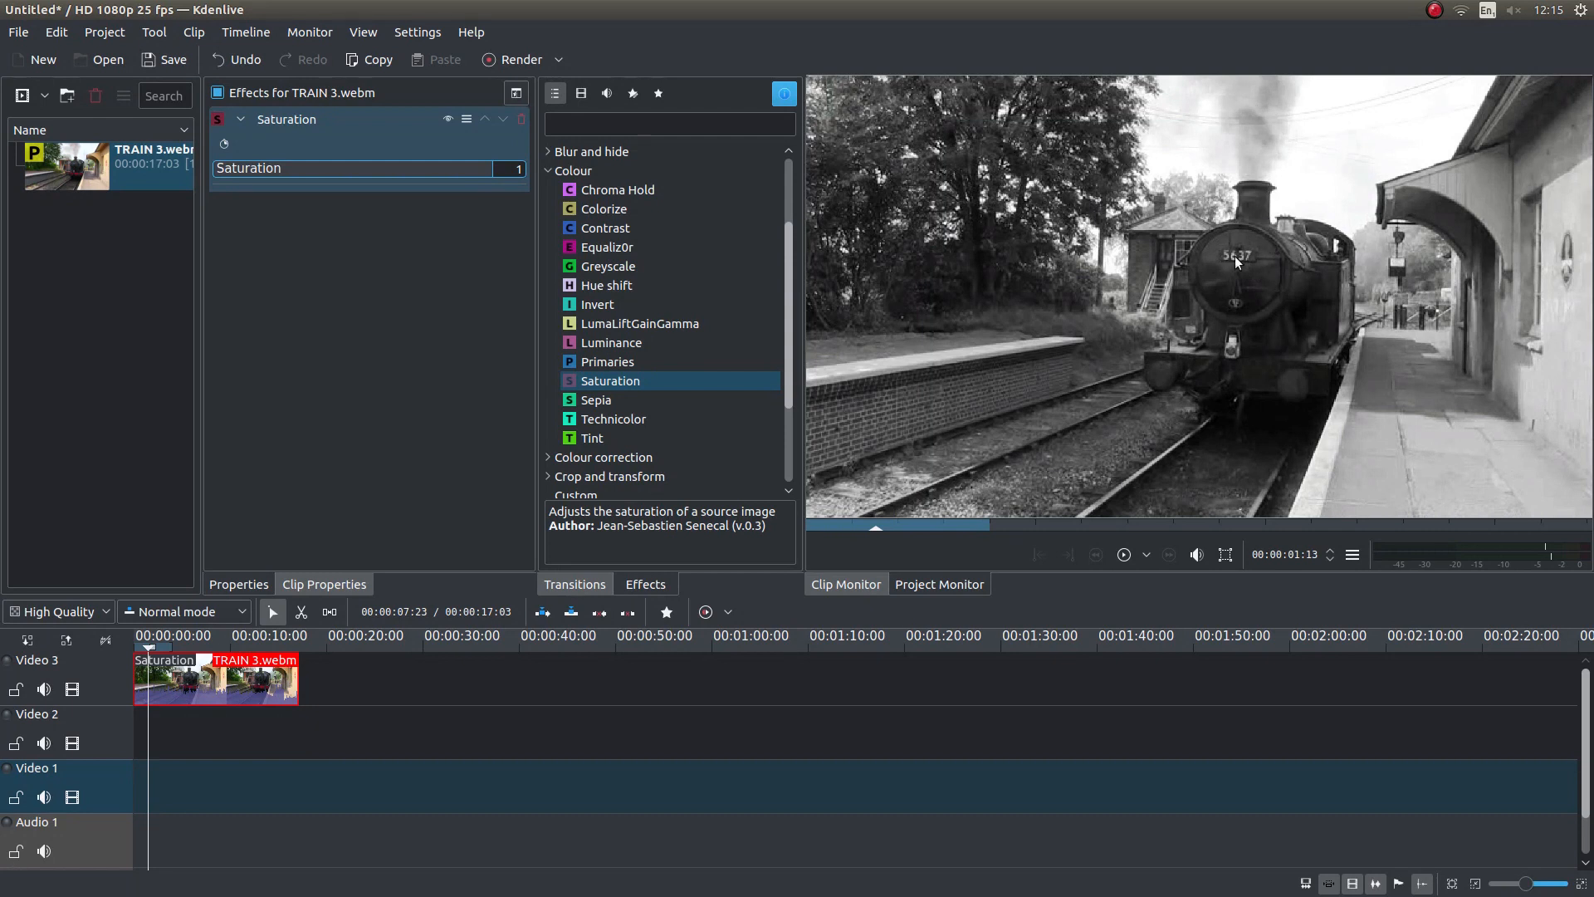
{"action": "mouse_move", "coordinate": [1169, 88]}
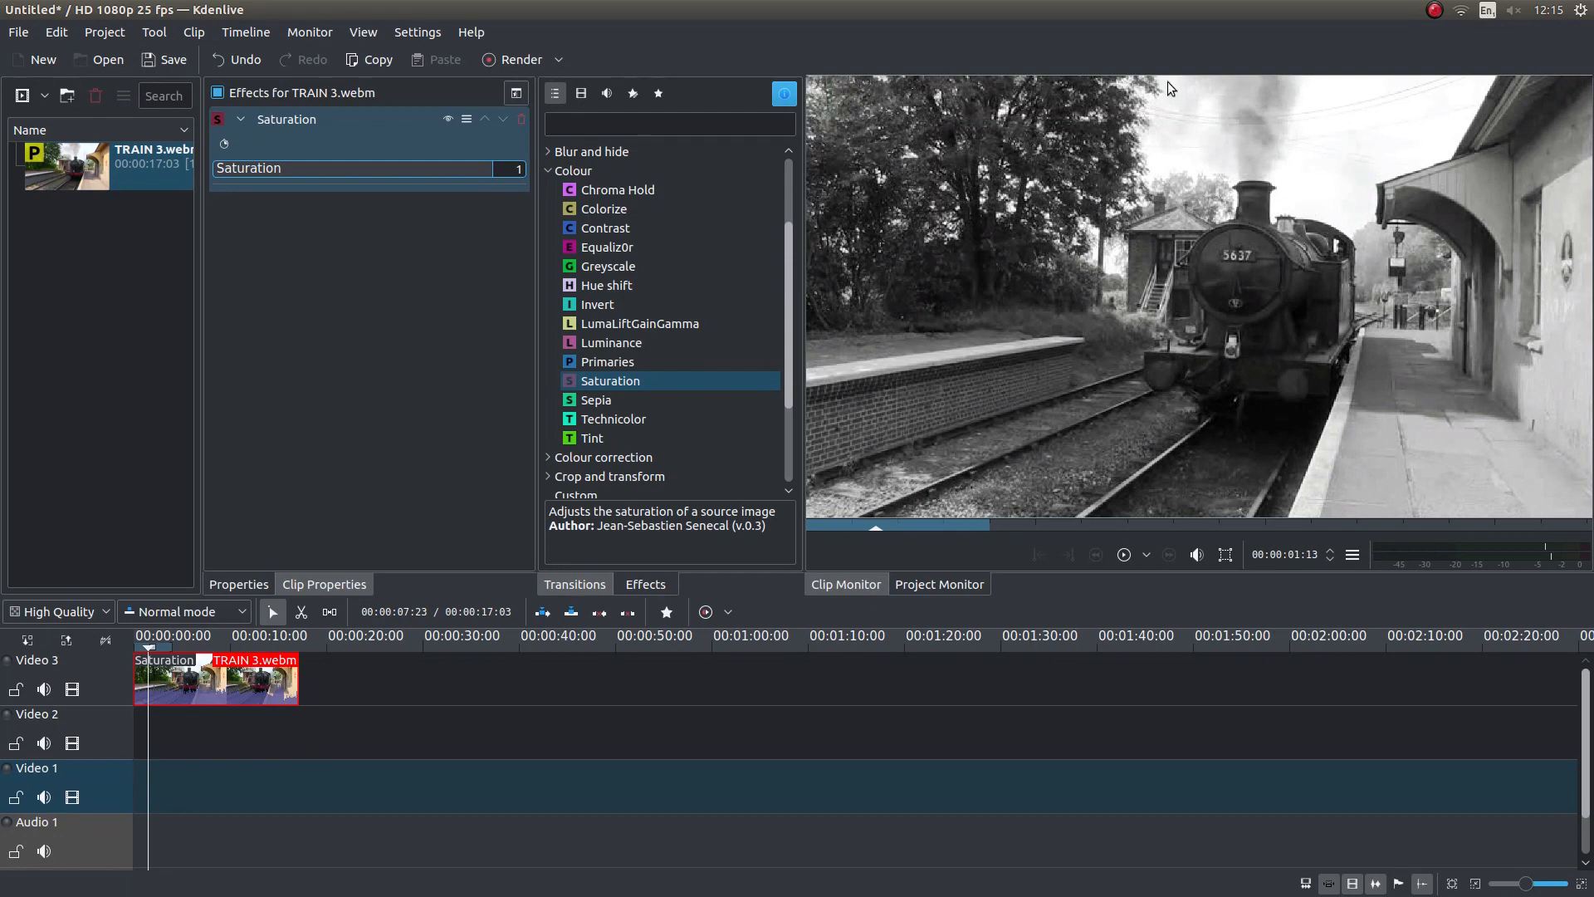
{"action": "mouse_move", "coordinate": [516, 59]}
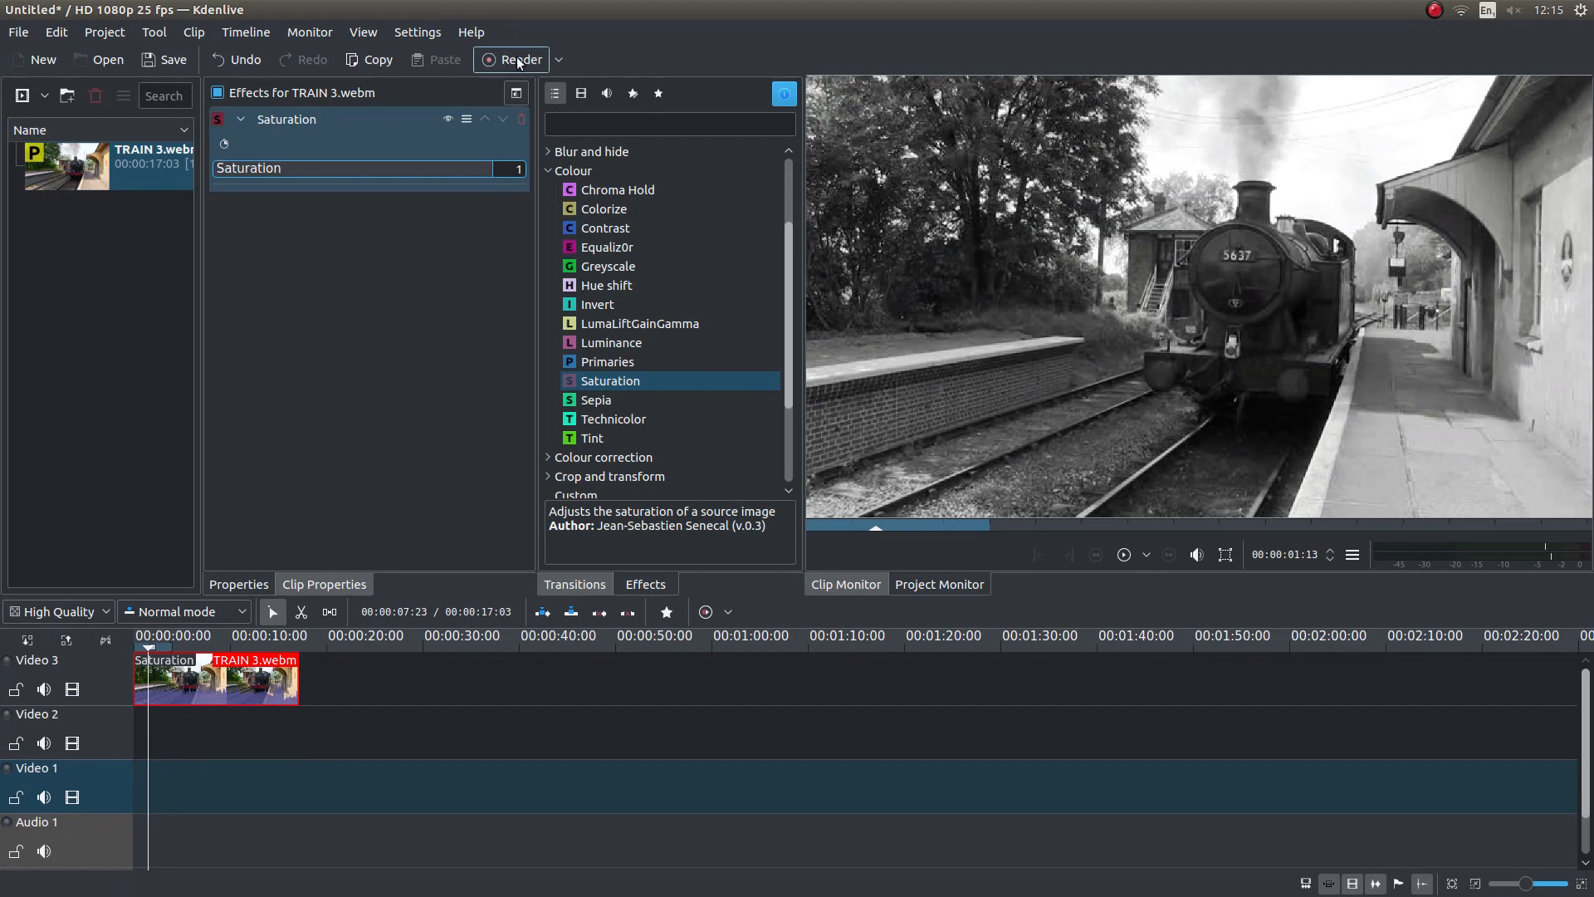
{"action": "mouse_move", "coordinate": [513, 59]}
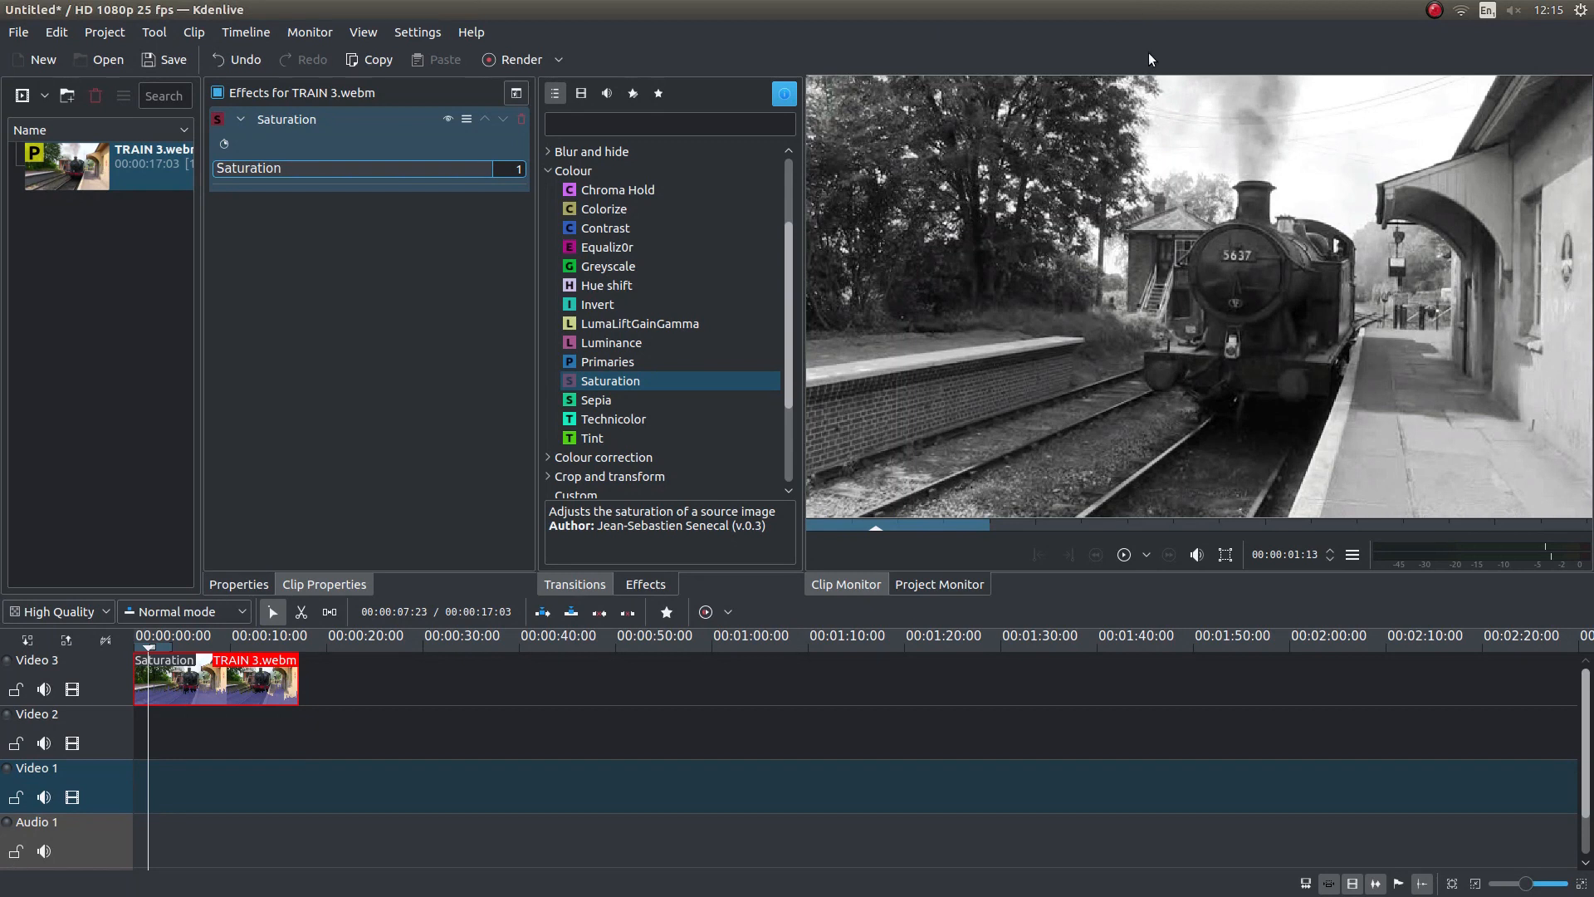
{"action": "mouse_move", "coordinate": [977, 47]}
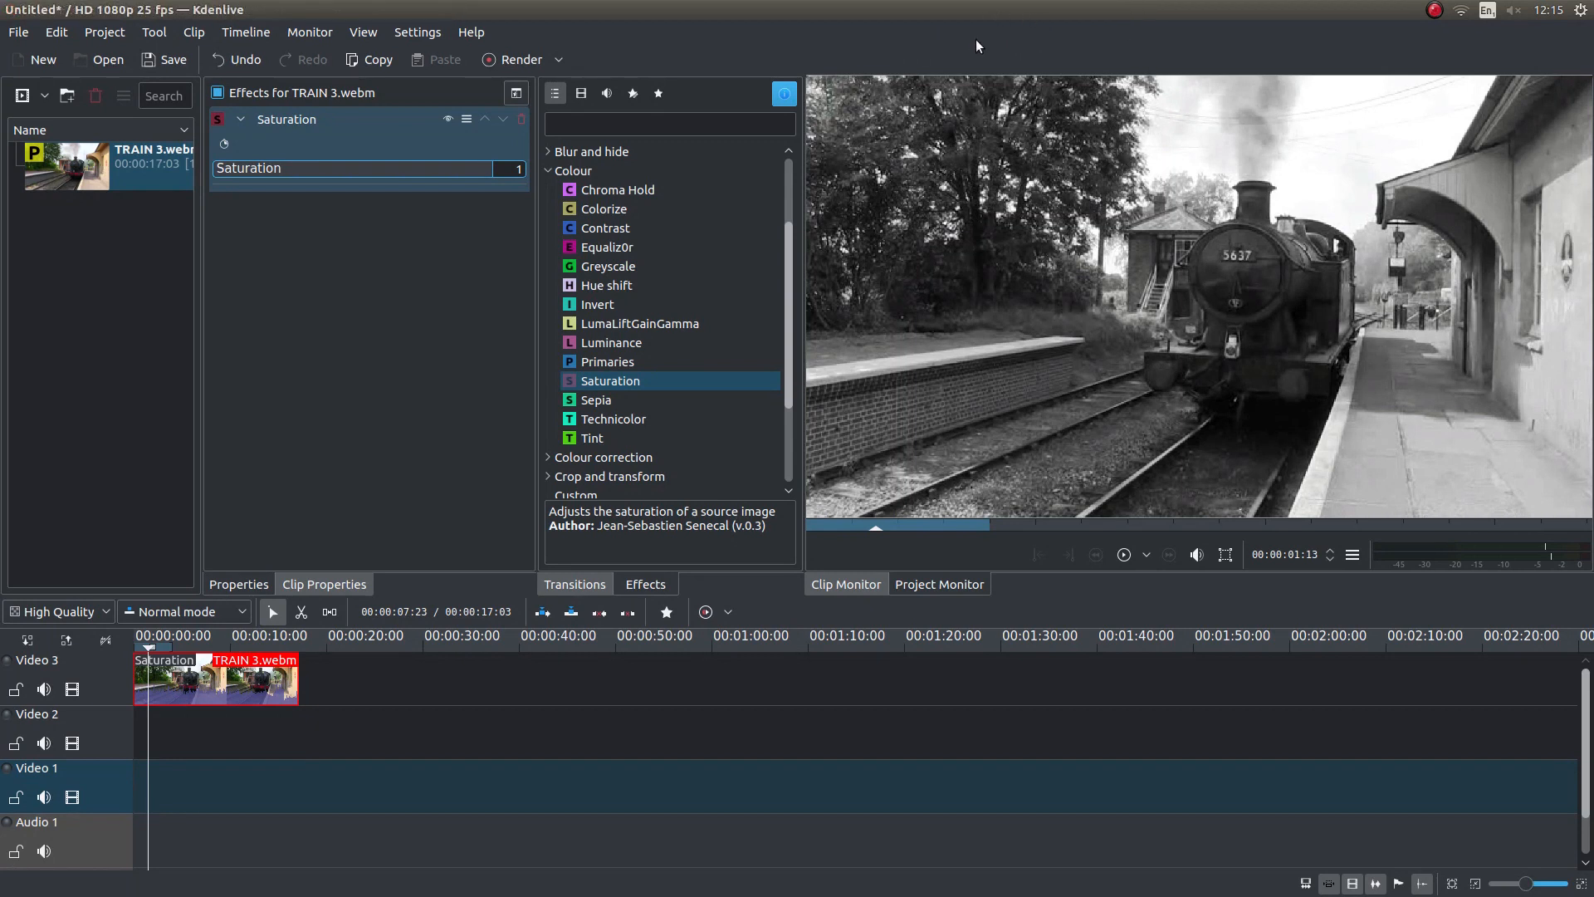
{"action": "mouse_move", "coordinate": [1199, 271]}
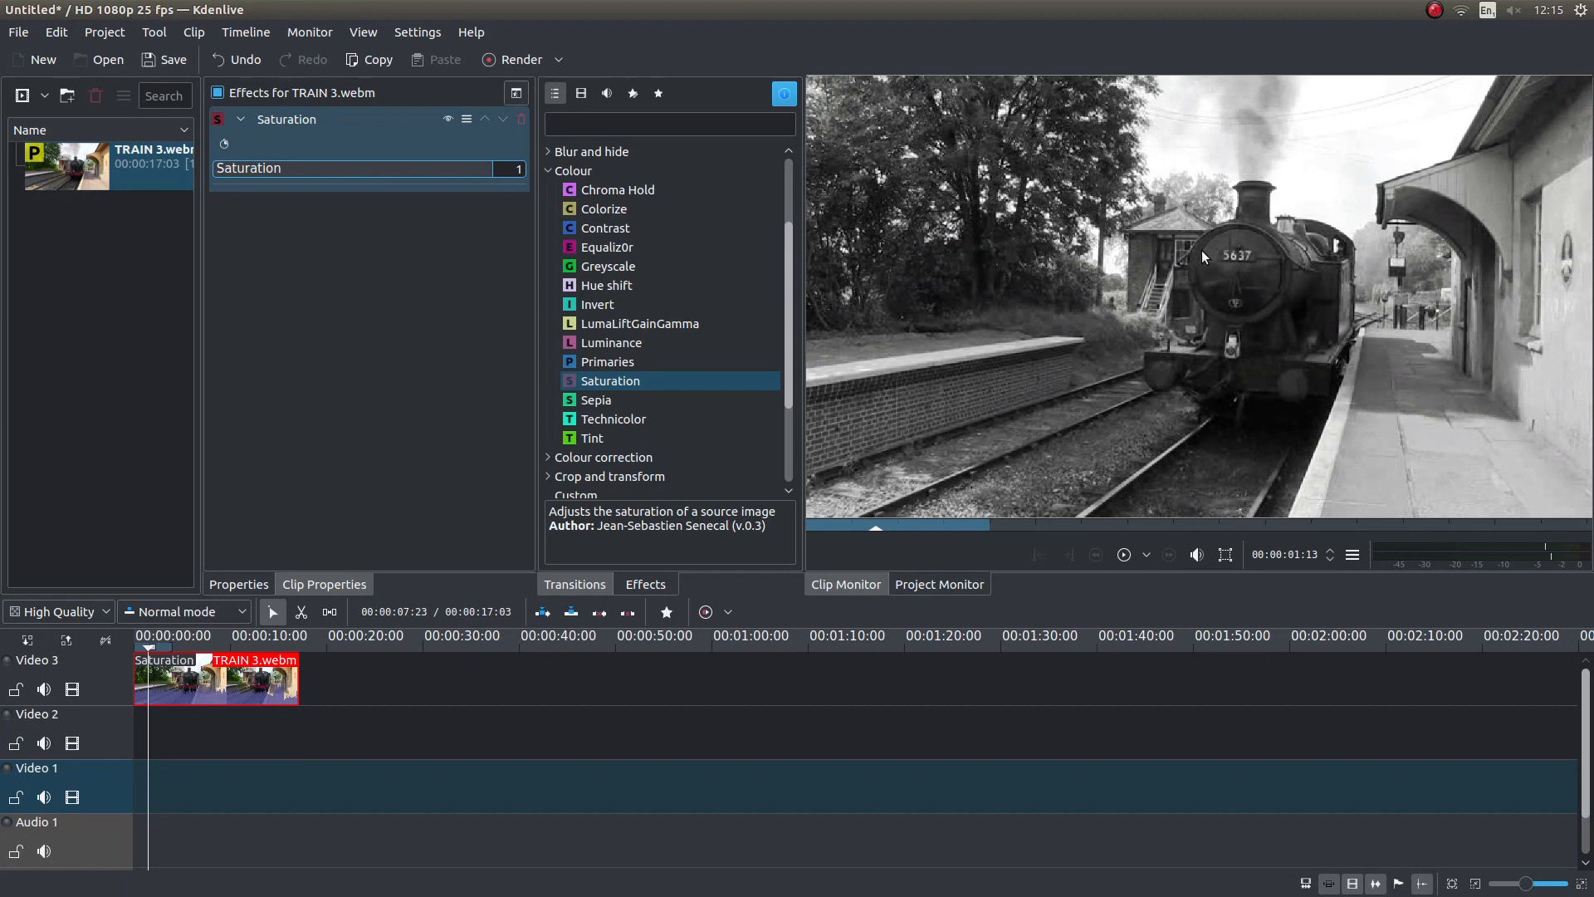
{"action": "mouse_move", "coordinate": [1271, 239]}
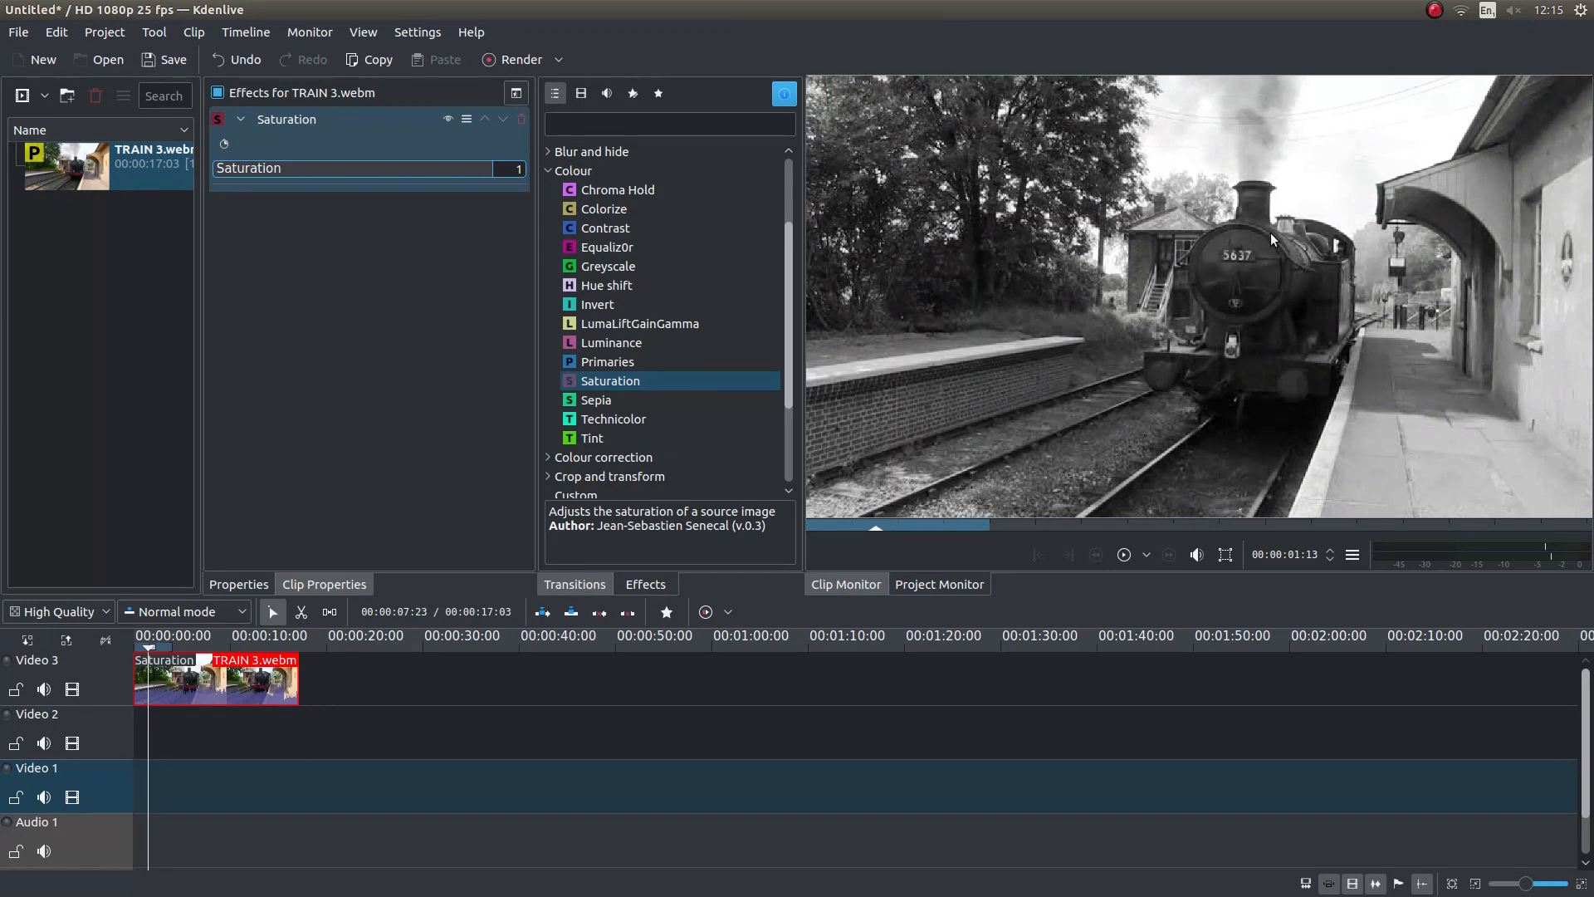
{"action": "mouse_move", "coordinate": [1237, 283]}
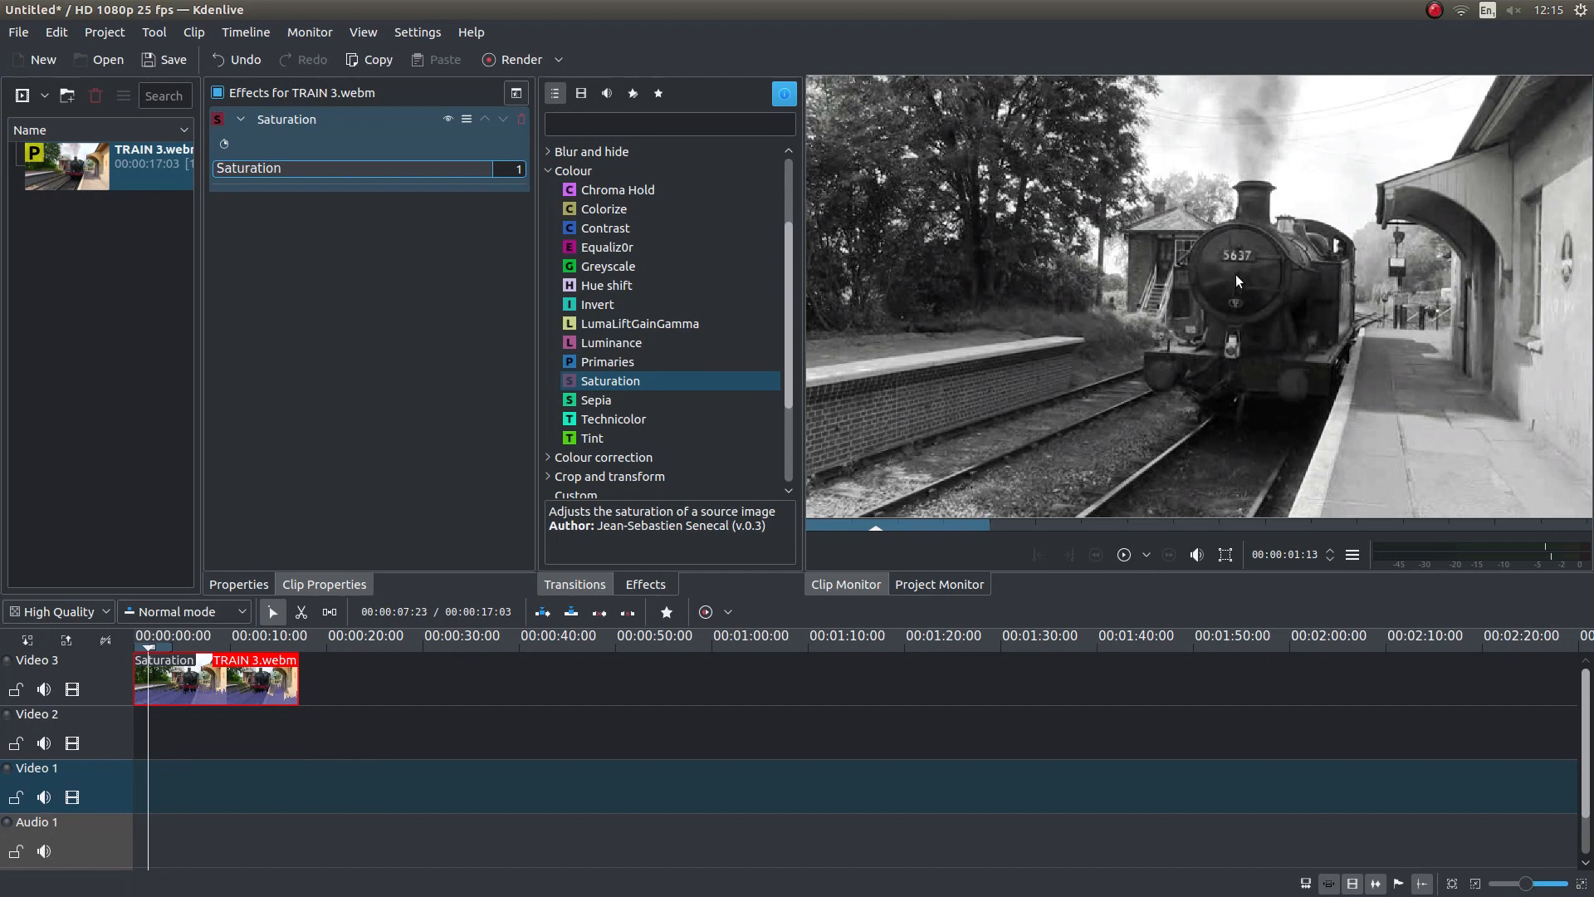
{"action": "mouse_move", "coordinate": [1234, 287]}
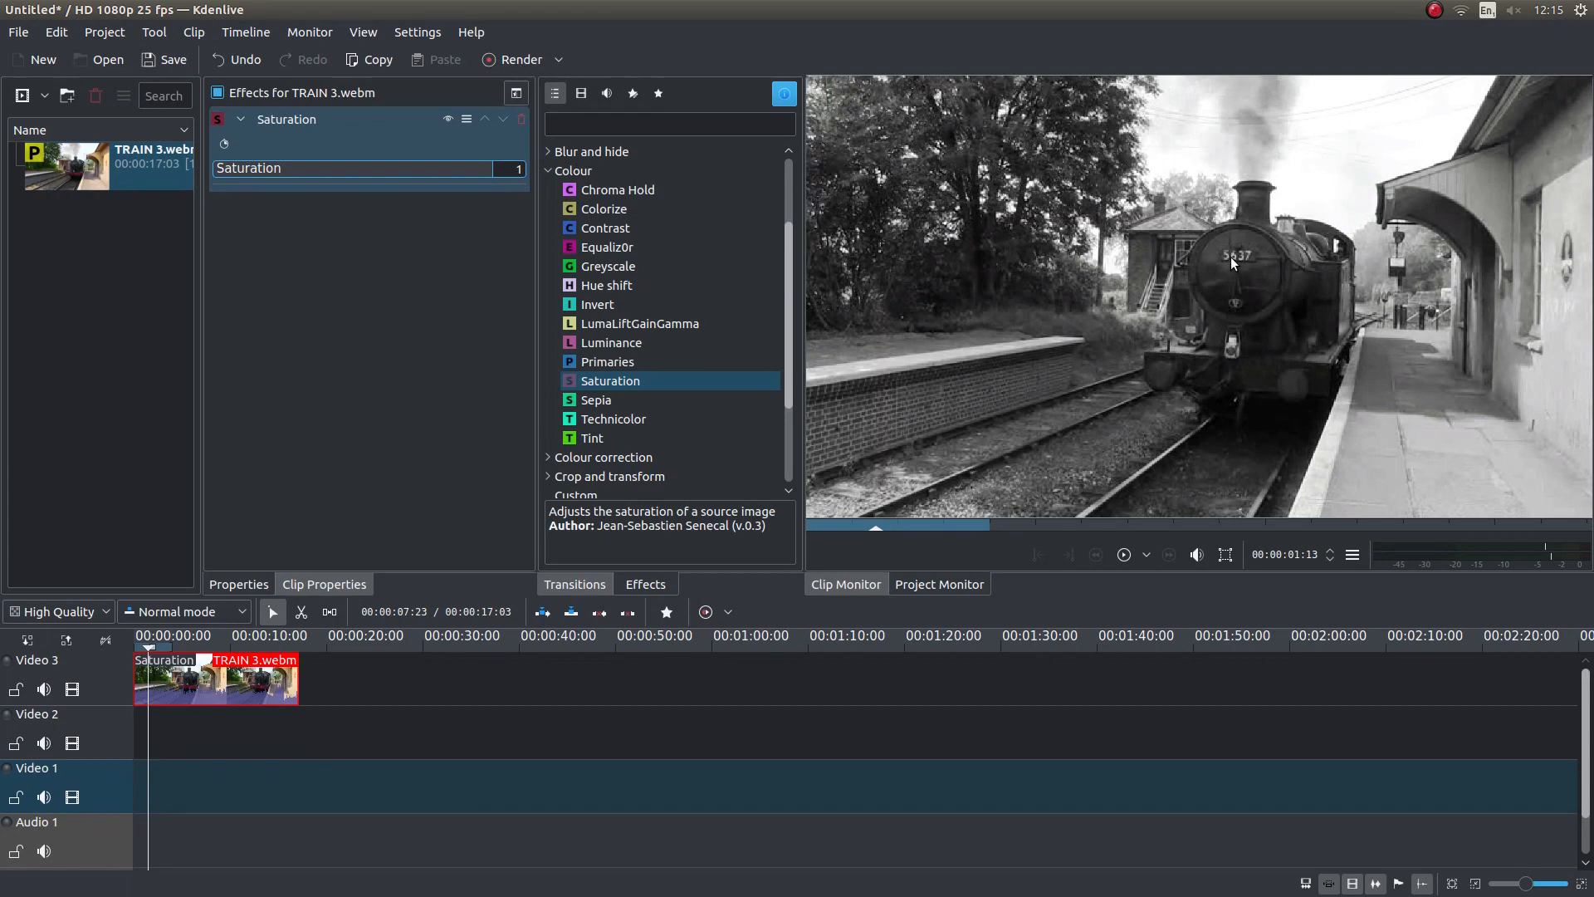
{"action": "mouse_move", "coordinate": [1217, 176]}
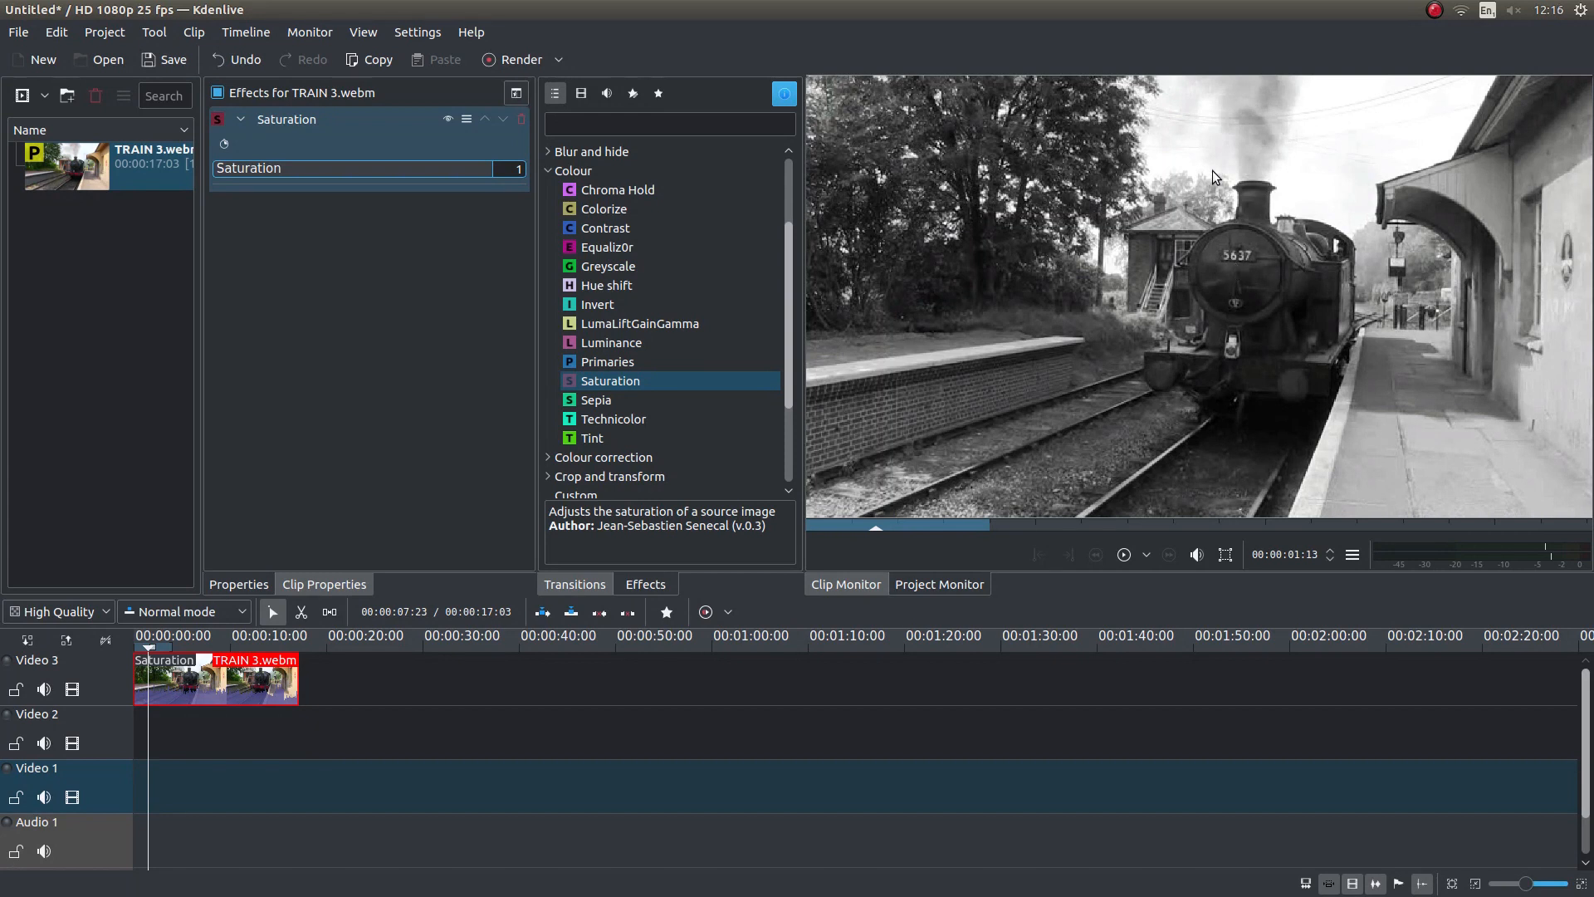
{"action": "mouse_move", "coordinate": [1229, 124]}
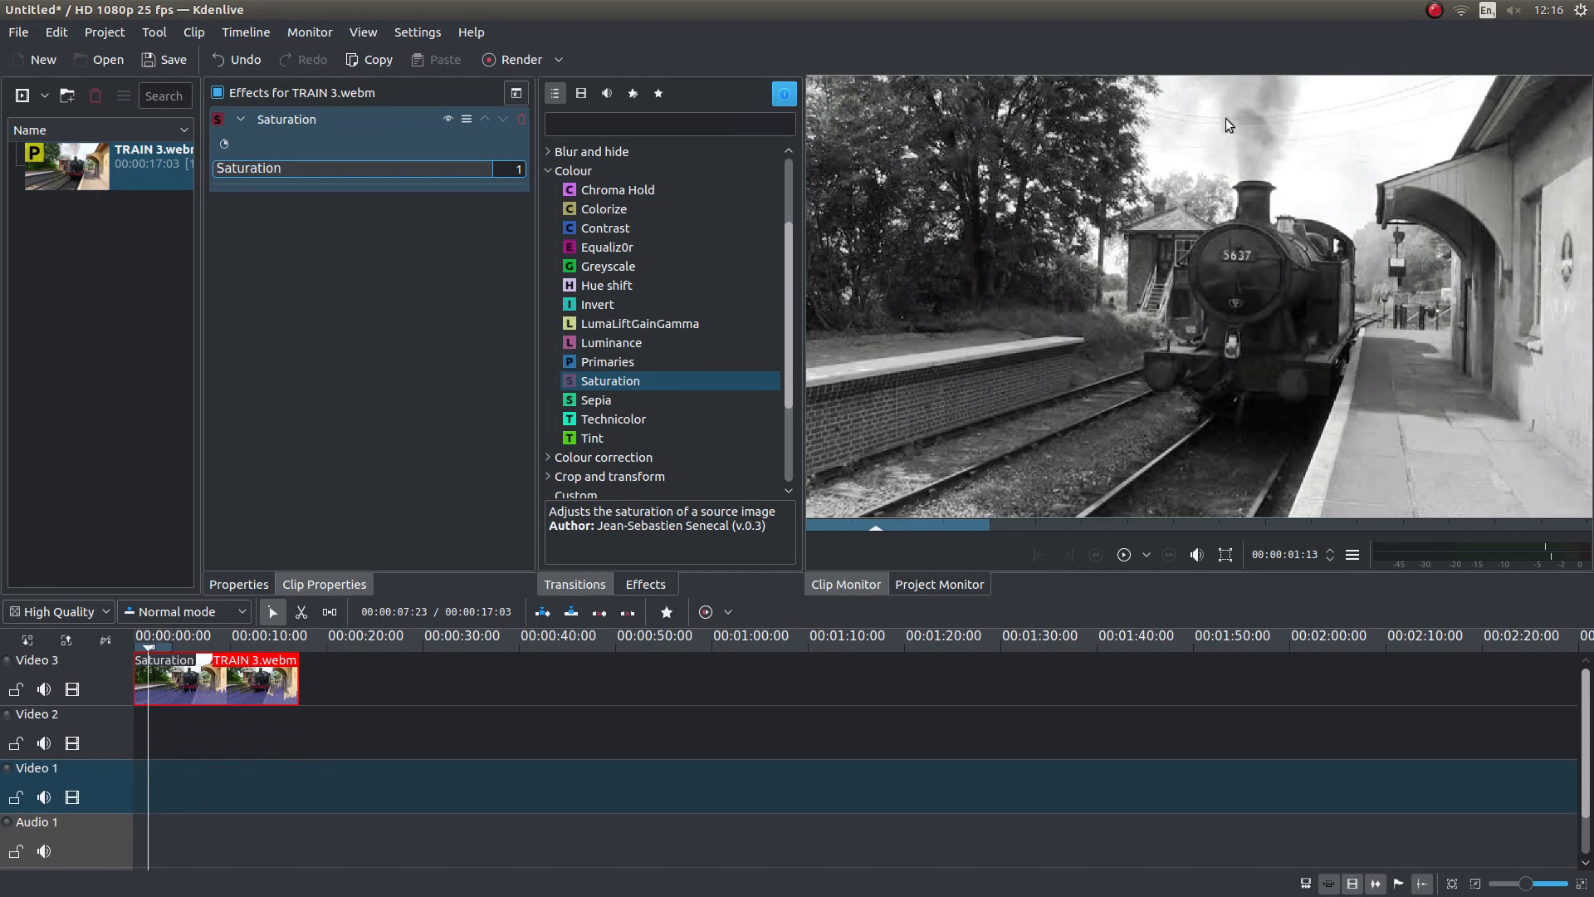